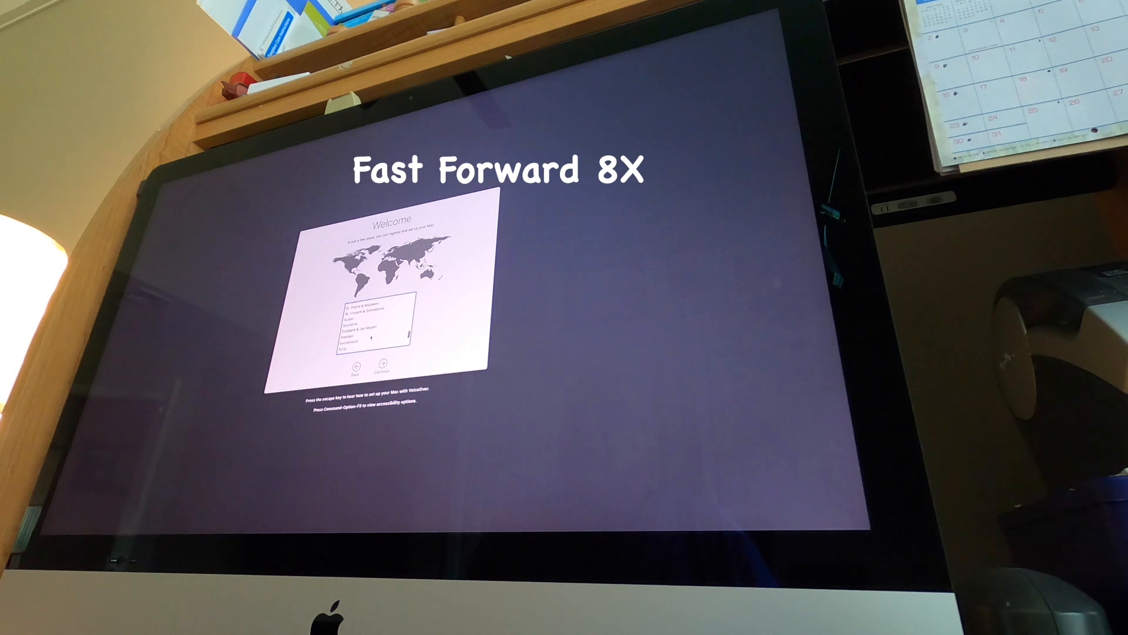
Confirm the country on the Welcome screen and continue past the Data & Privacy notice
left_click(378, 371)
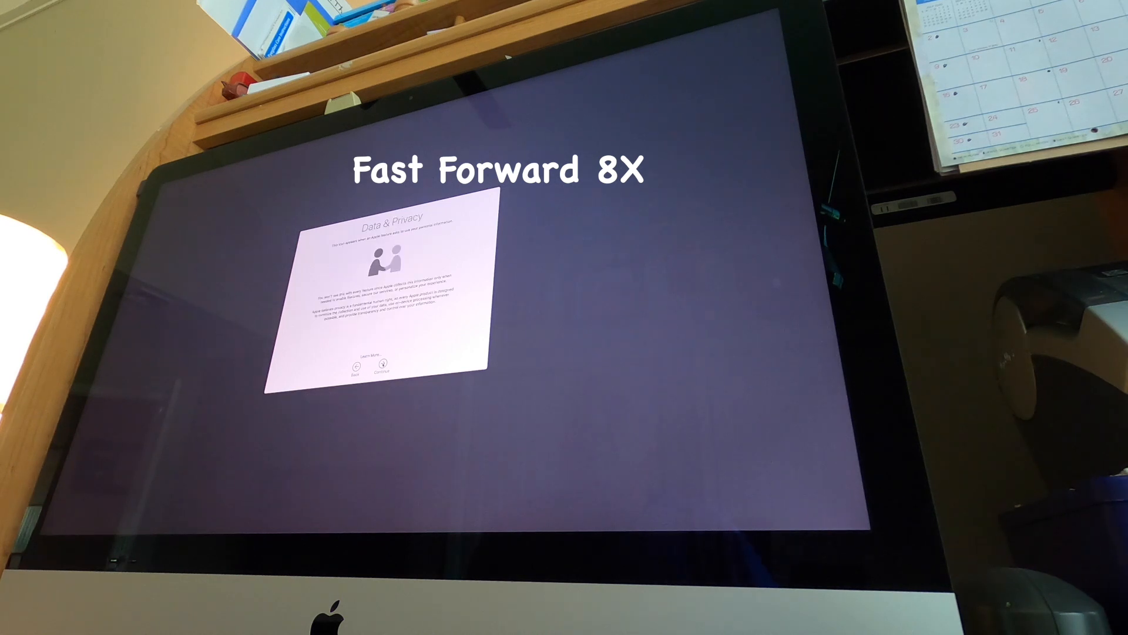
left_click(380, 374)
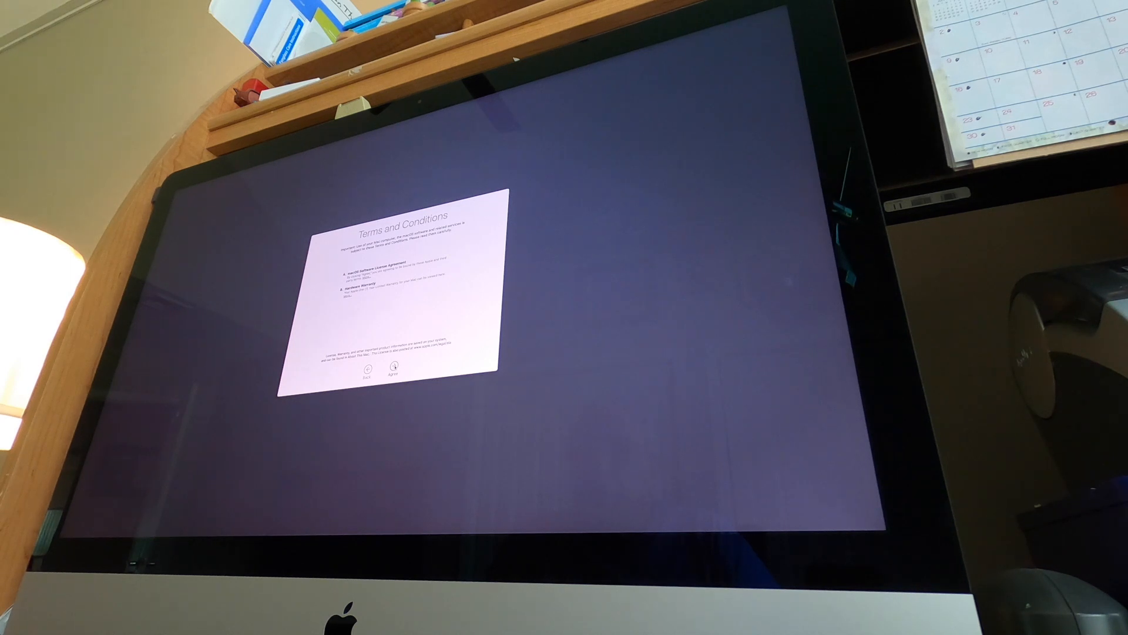
Agree to the Terms and Conditions and confirm the software license in the sheet
left_click(395, 375)
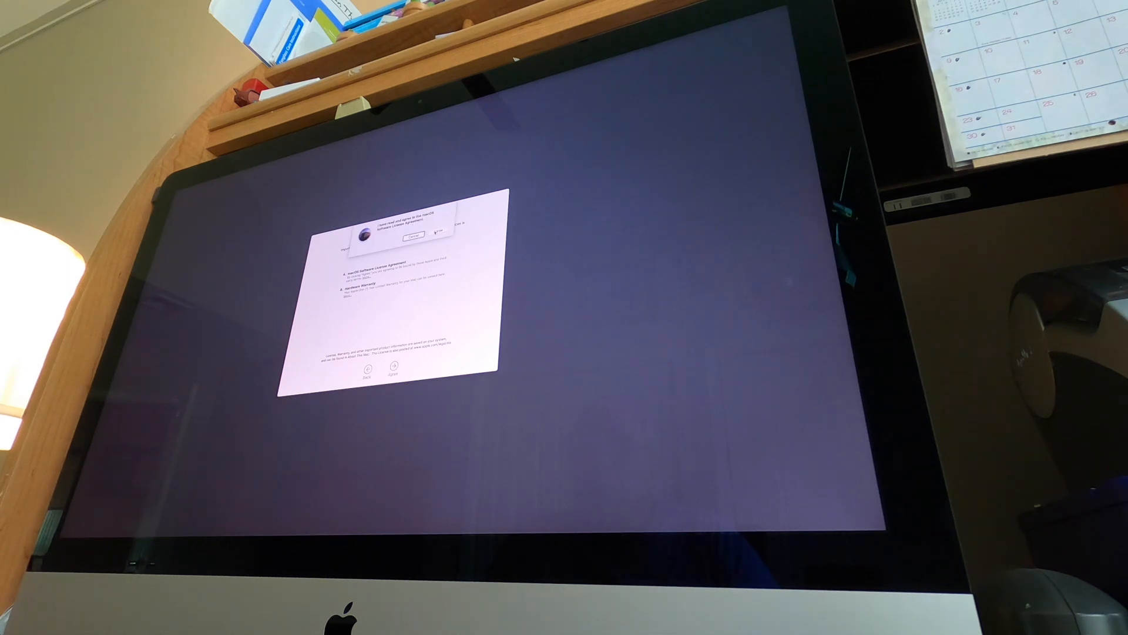
left_click(435, 236)
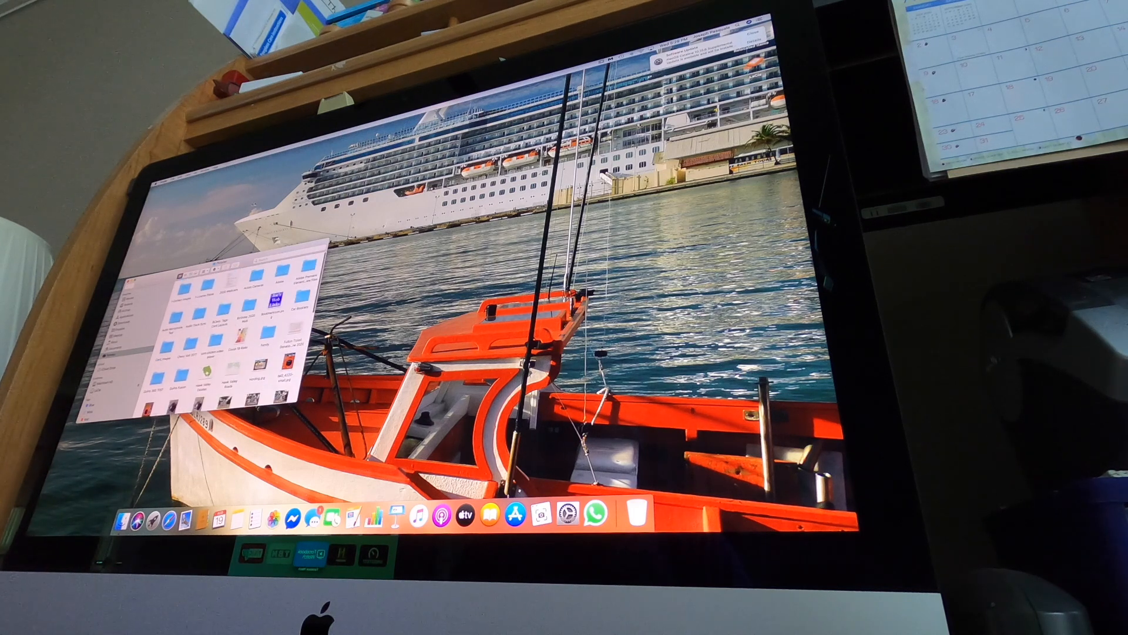
Close the open Finder folder window to reveal the restored boat-wallpaper desktop
left_click(145, 276)
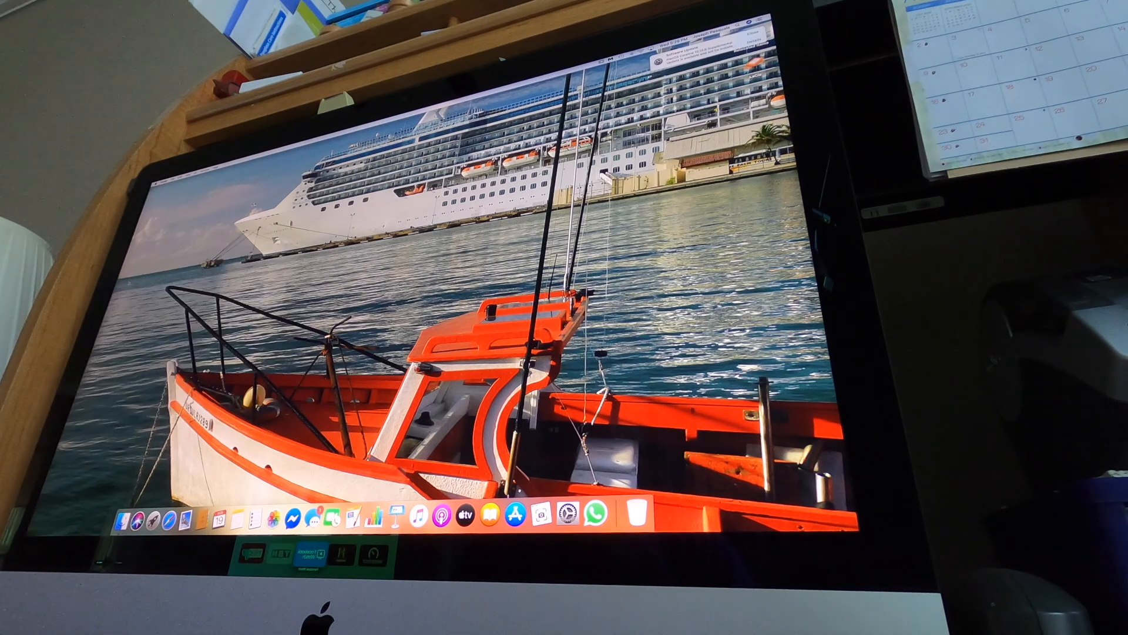